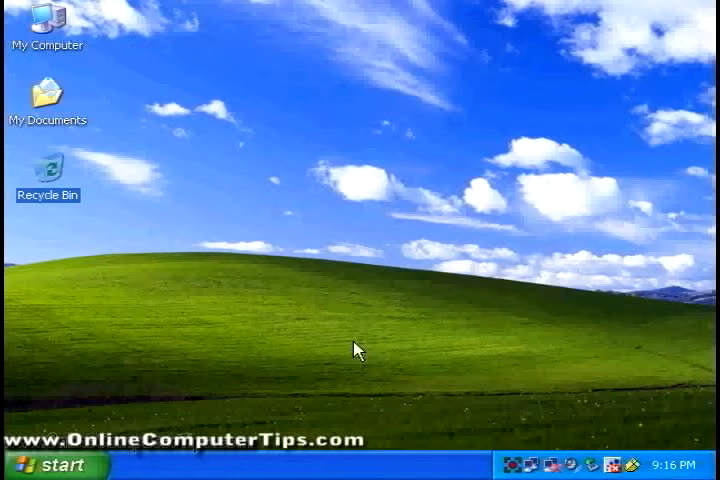
pyautogui.moveTo(268, 304)
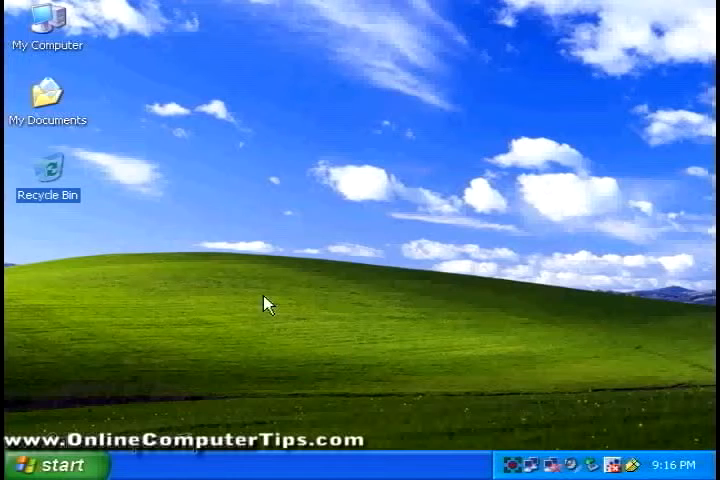
pyautogui.moveTo(268, 275)
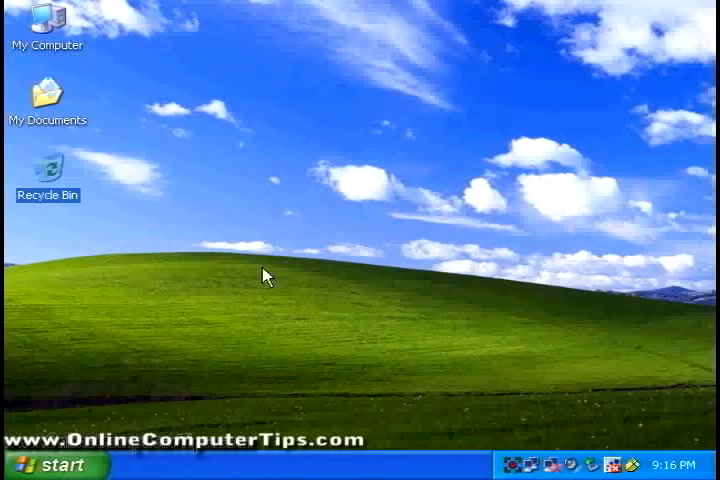
pyautogui.moveTo(213, 133)
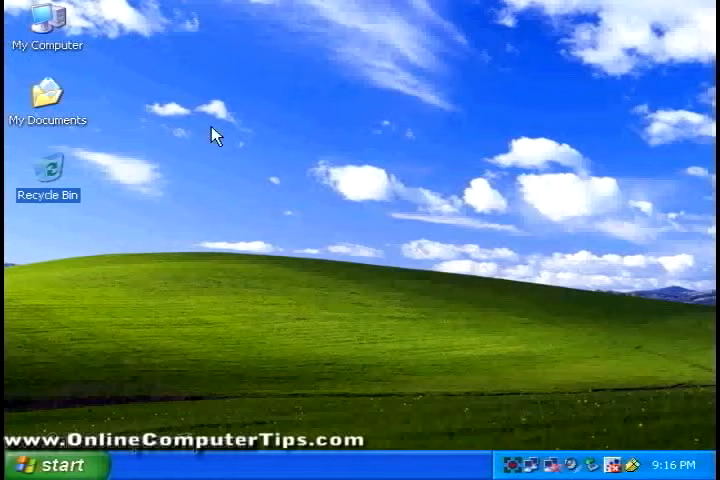
pyautogui.moveTo(207, 127)
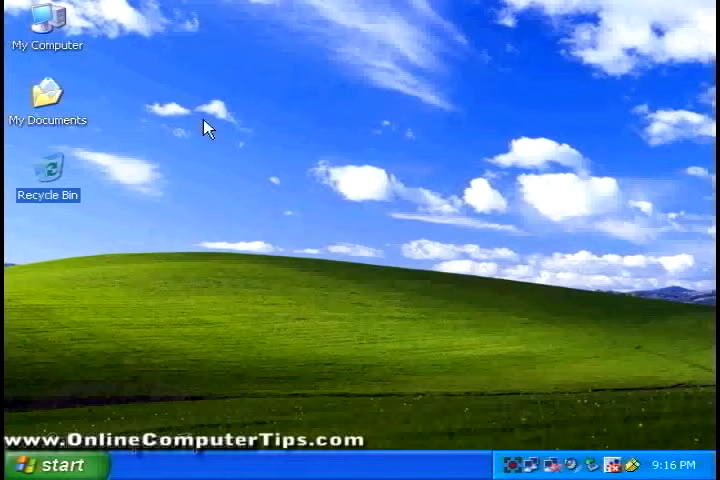
pyautogui.moveTo(218, 128)
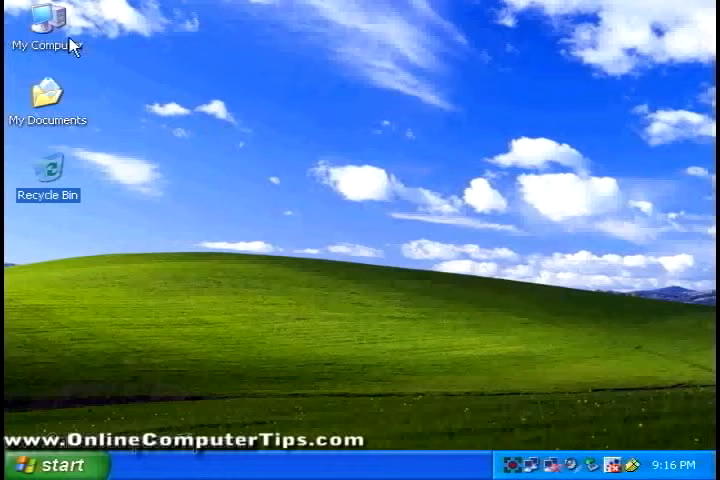
# Open My Computer from the desktop and switch it to Details view with type and size columns
pyautogui.click(50, 464)
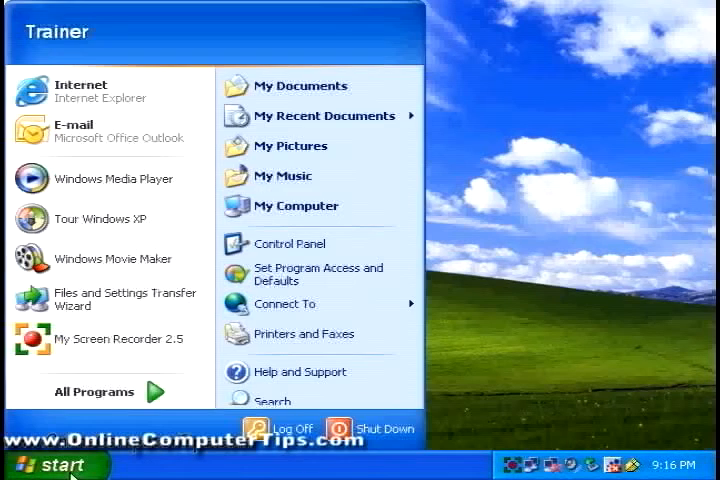
pyautogui.moveTo(295, 206)
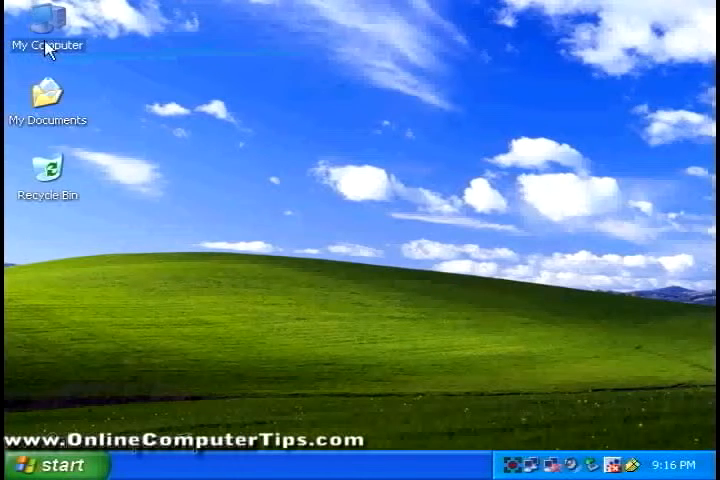
pyautogui.doubleClick(48, 30)
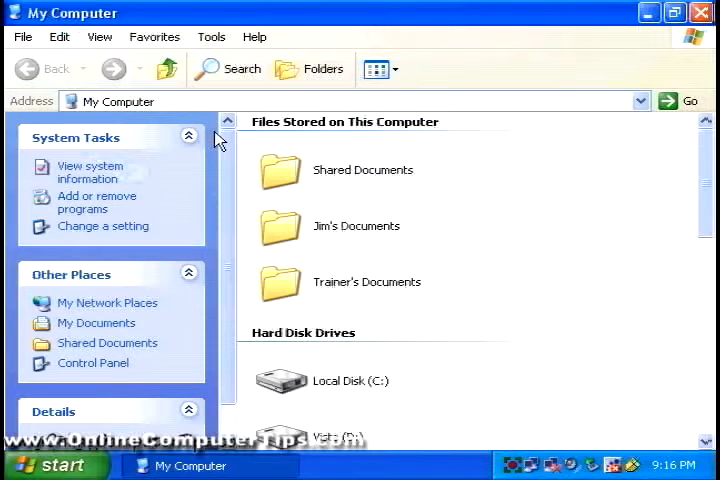
pyautogui.moveTo(375, 170)
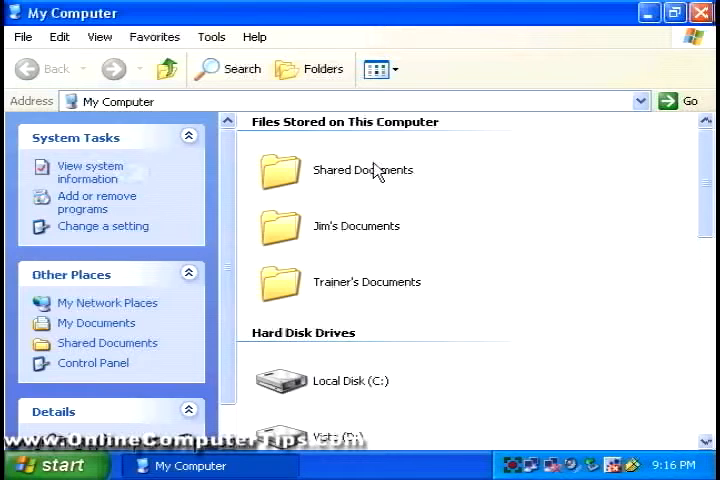
pyautogui.moveTo(499, 191)
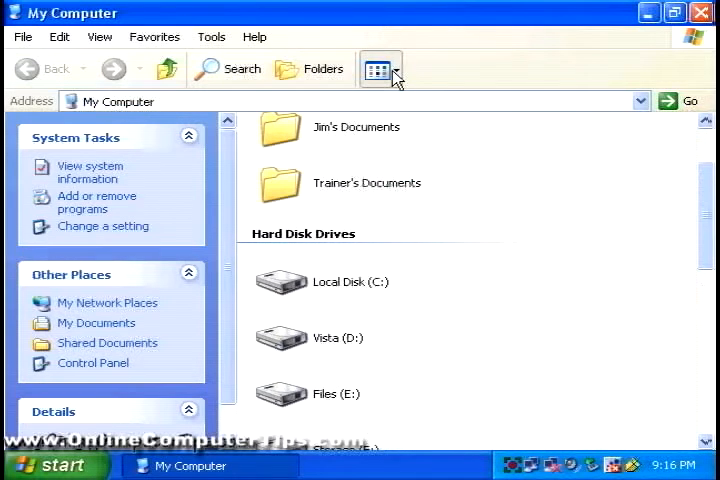
pyautogui.click(378, 69)
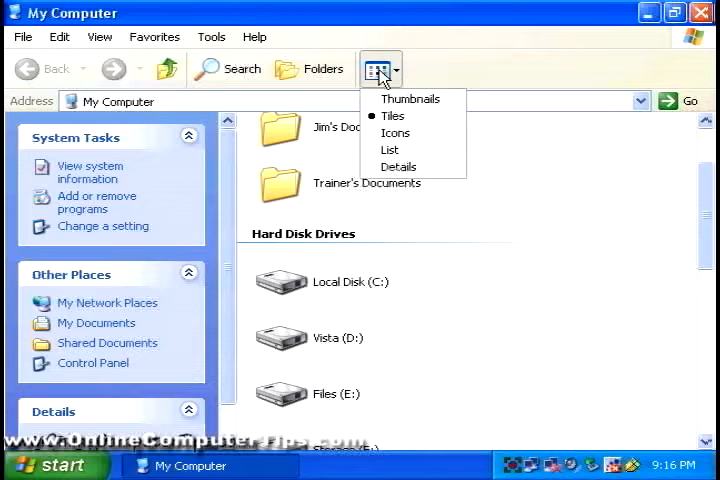
pyautogui.moveTo(390, 149)
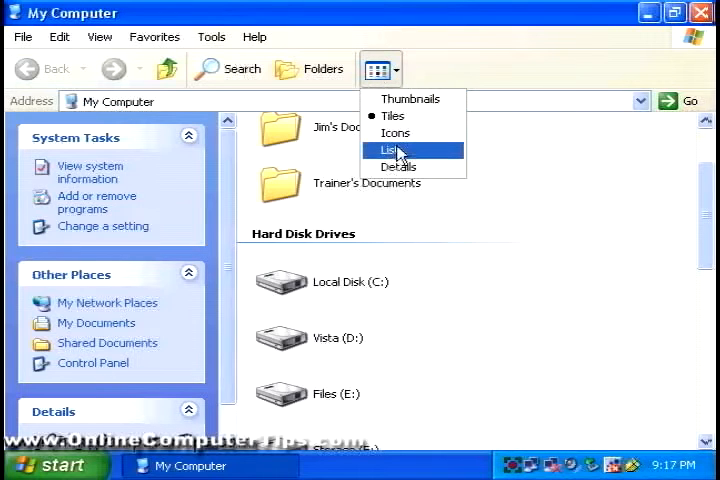
pyautogui.click(398, 166)
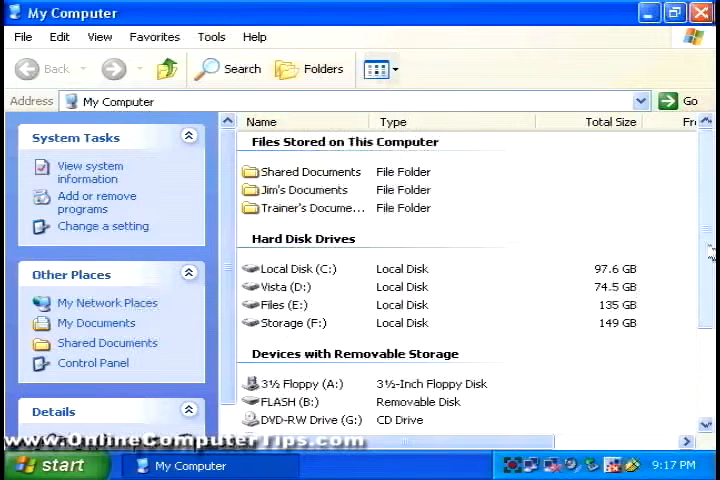
pyautogui.scroll(-3)
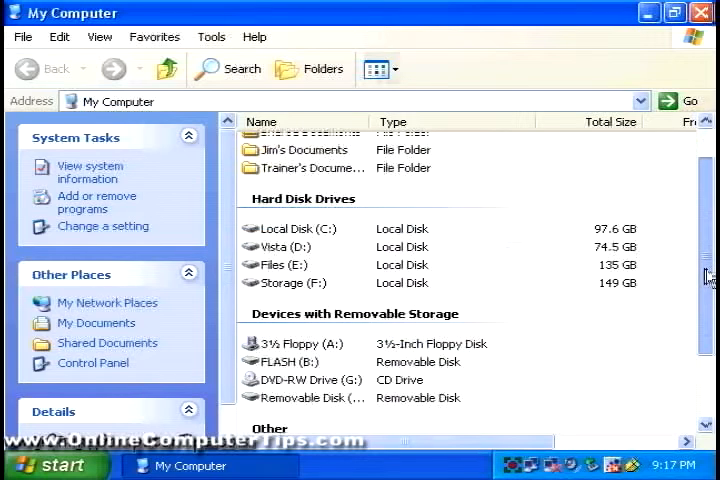
pyautogui.click(375, 69)
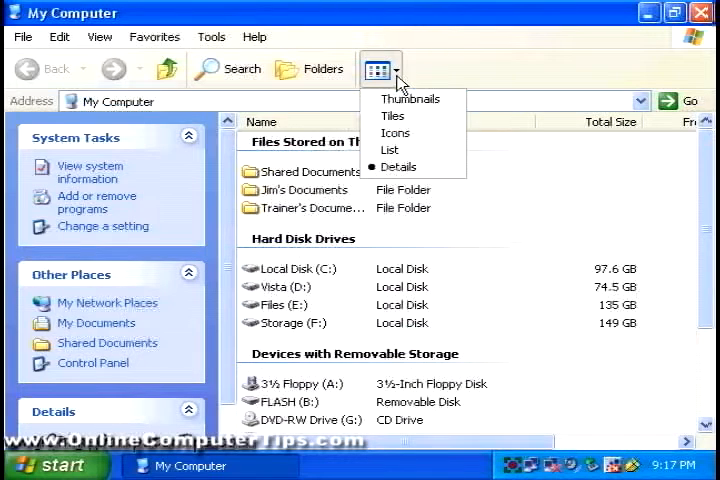
pyautogui.click(390, 149)
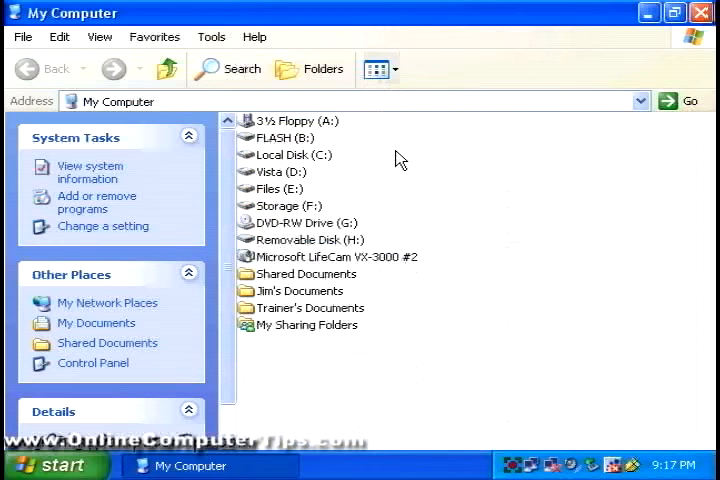
pyautogui.moveTo(435, 168)
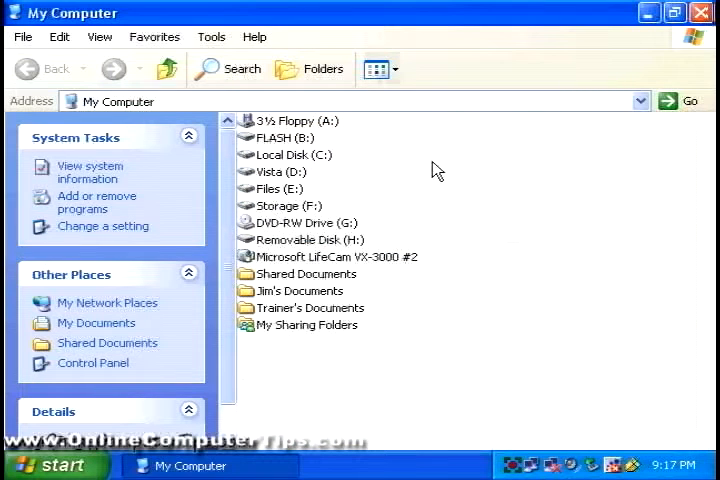
pyautogui.moveTo(332, 138)
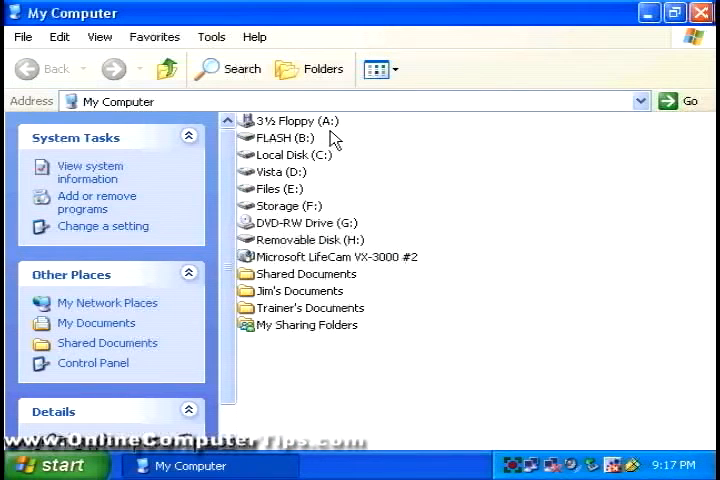
pyautogui.moveTo(315, 128)
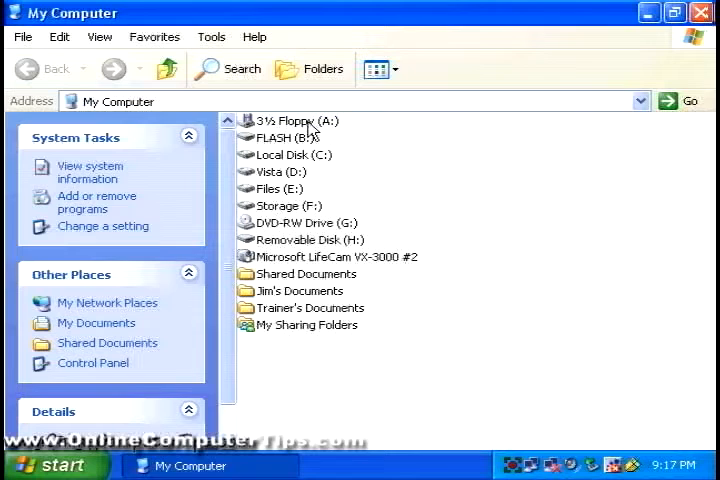
pyautogui.moveTo(308, 158)
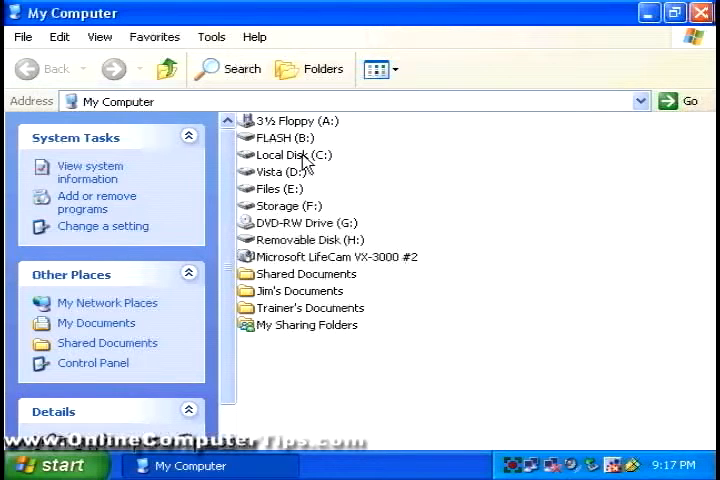
pyautogui.moveTo(290, 180)
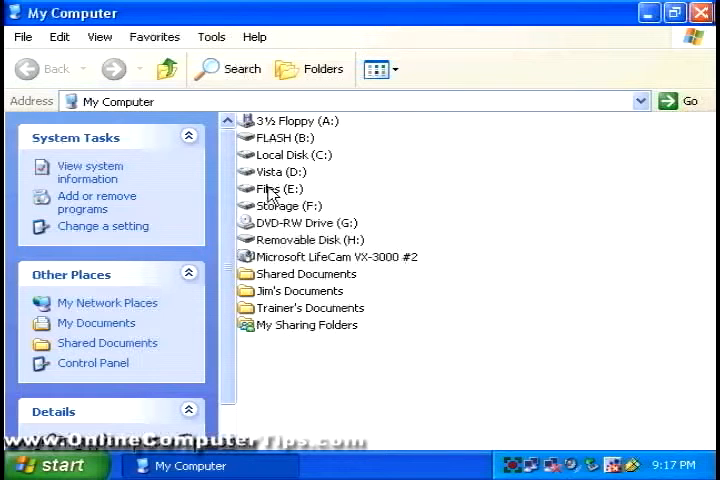
pyautogui.moveTo(295, 207)
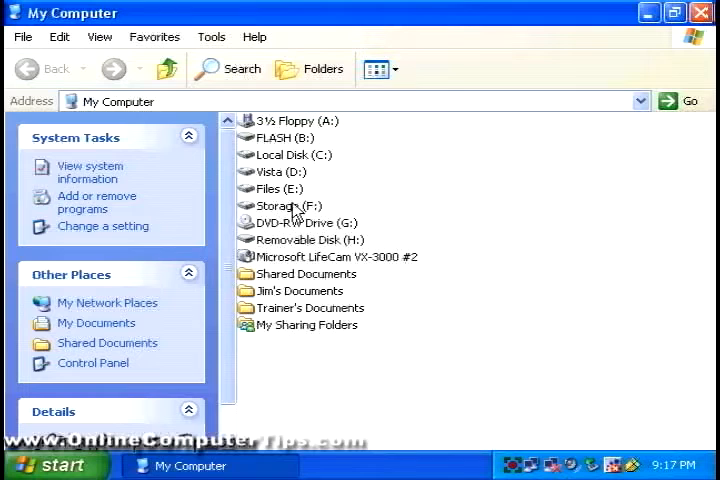
pyautogui.moveTo(290, 230)
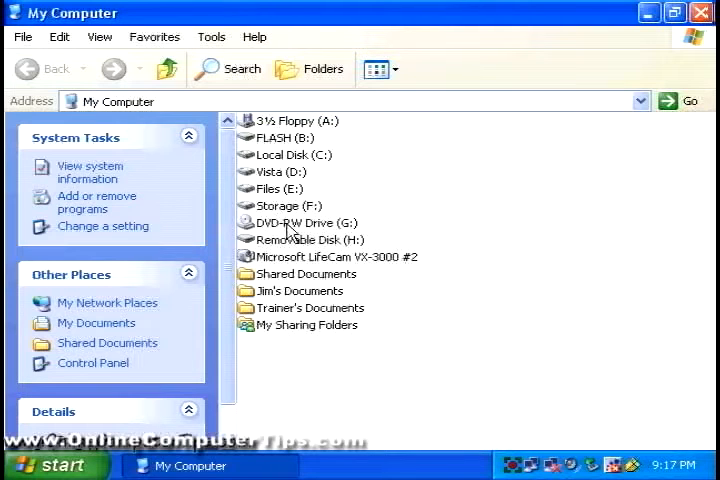
pyautogui.moveTo(358, 176)
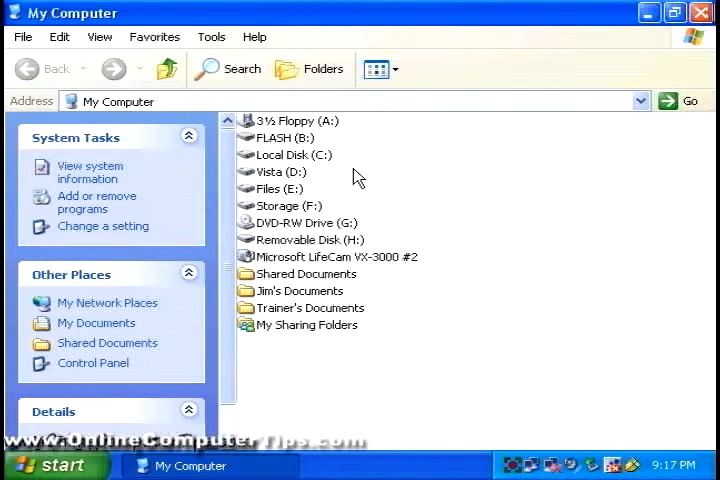
pyautogui.moveTo(298, 160)
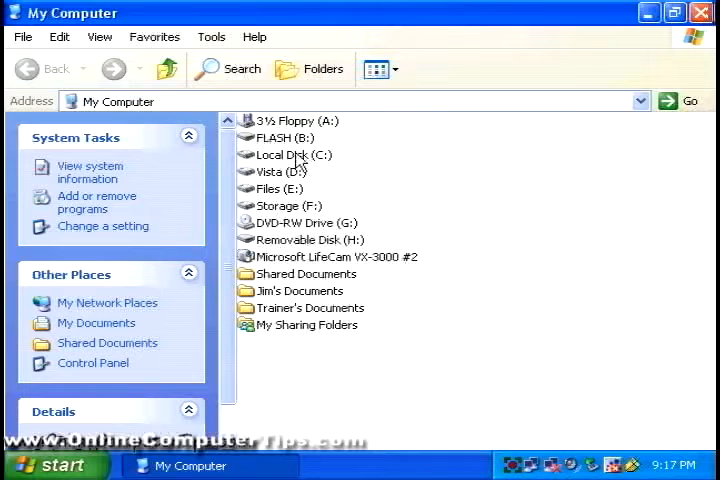
pyautogui.click(290, 155)
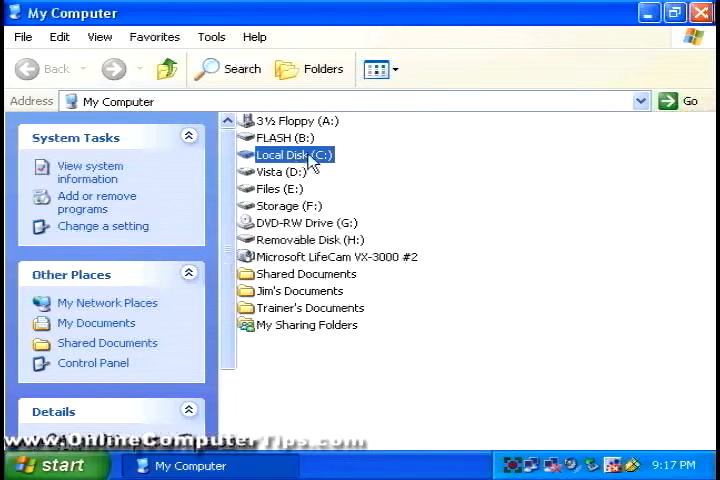
pyautogui.moveTo(305, 130)
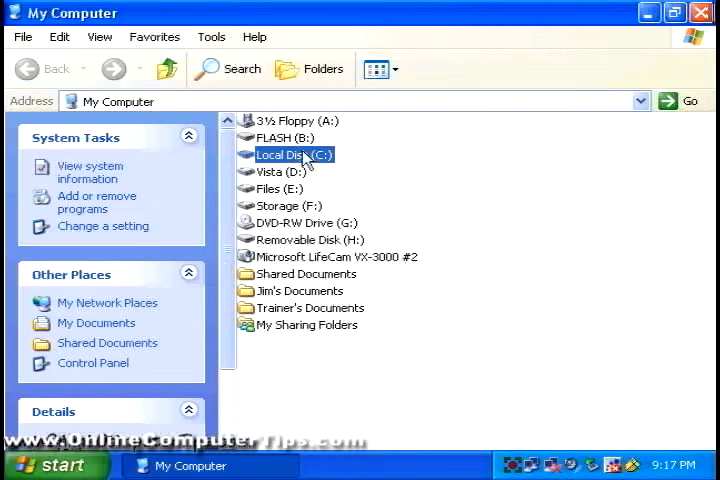
pyautogui.moveTo(290, 165)
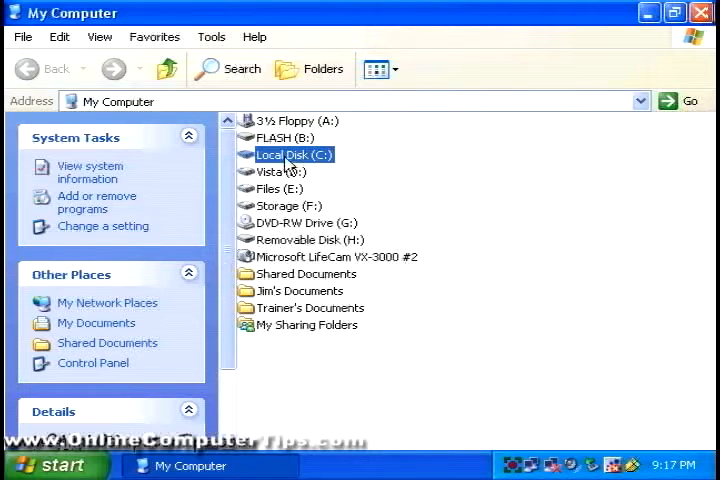
# Open Local Disk (C:), reveal its hidden contents, and display them as a List
pyautogui.doubleClick(292, 155)
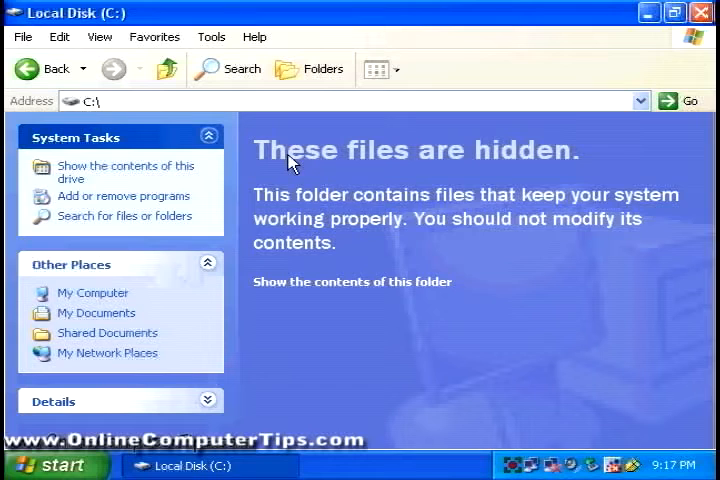
pyautogui.moveTo(352, 282)
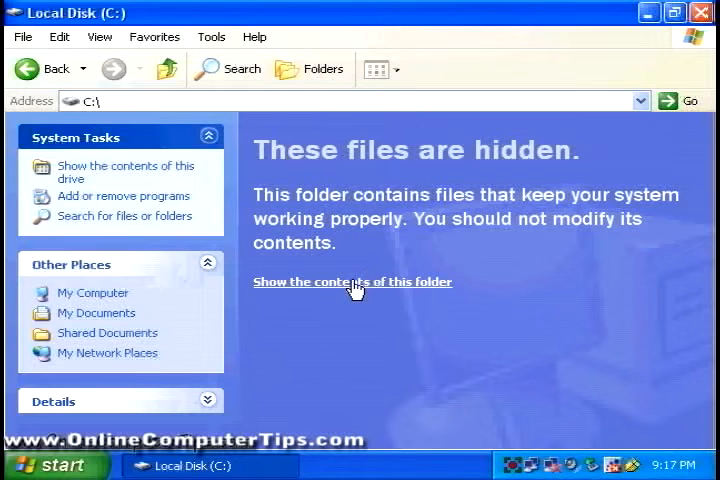
pyautogui.click(352, 281)
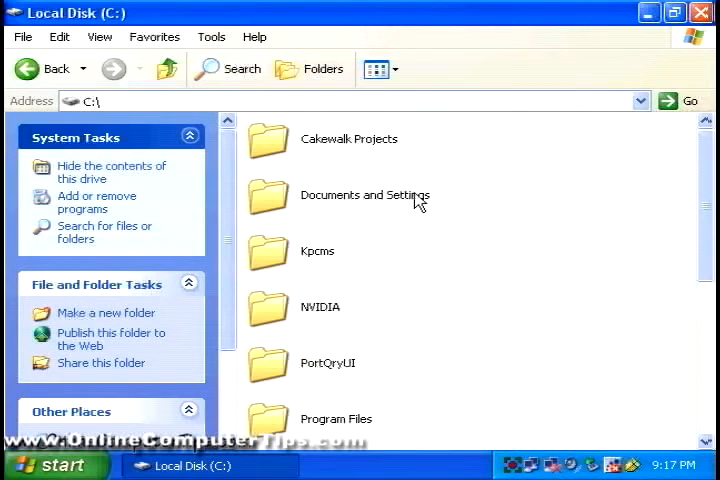
pyautogui.scroll(-3)
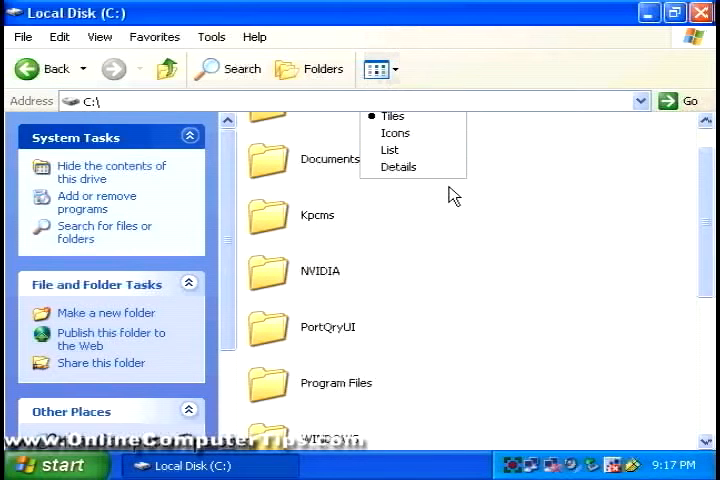
pyautogui.click(389, 149)
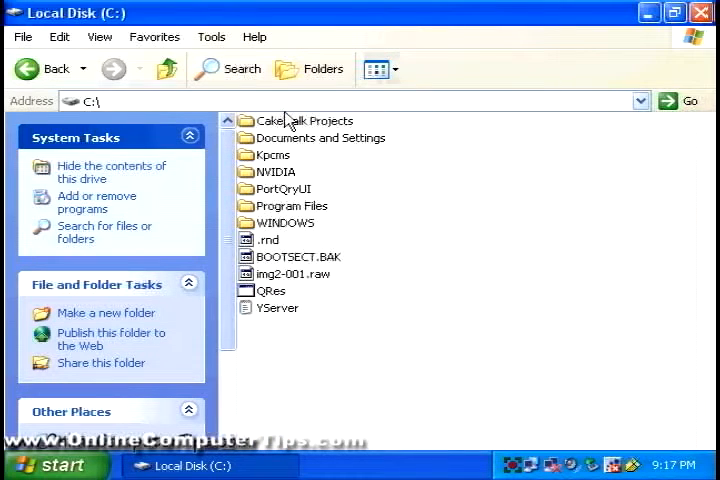
pyautogui.moveTo(305, 135)
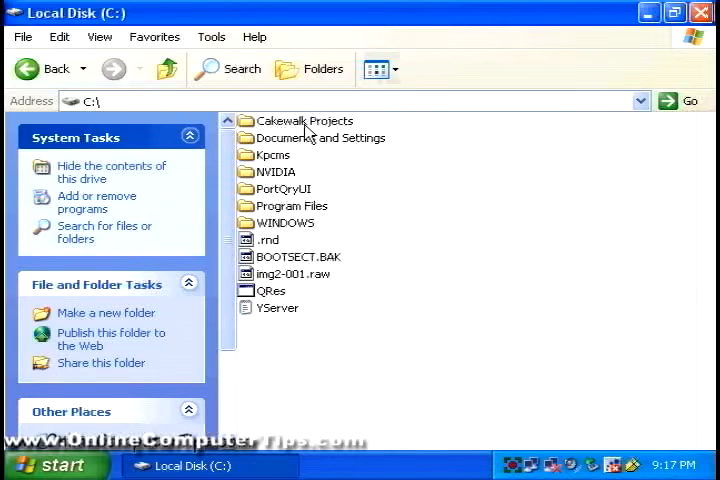
pyautogui.moveTo(97, 107)
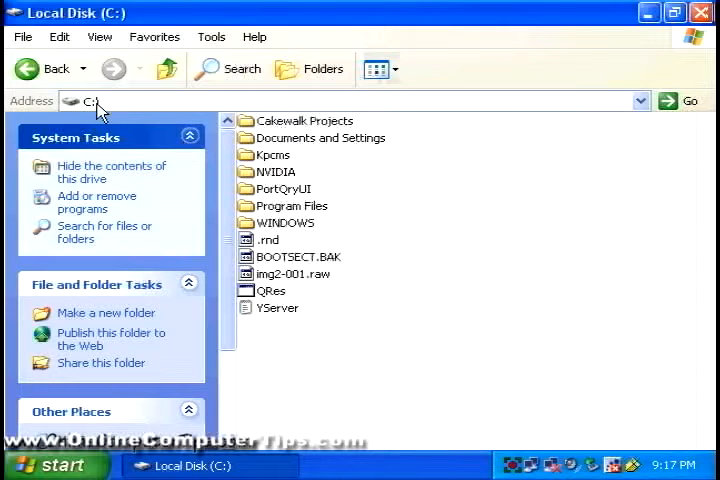
pyautogui.moveTo(315, 230)
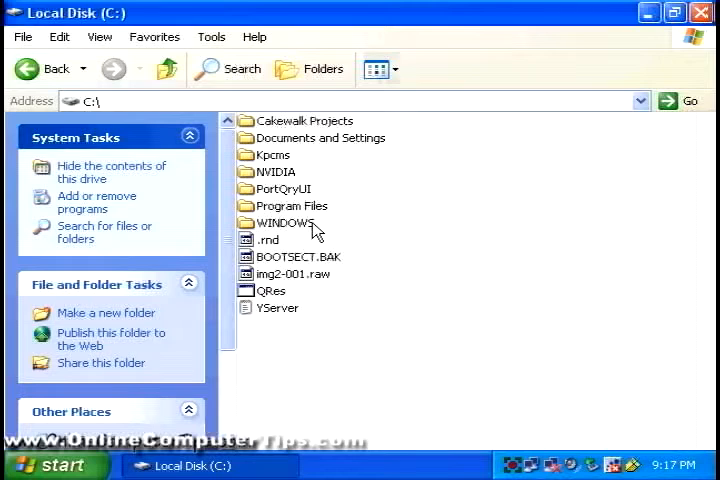
pyautogui.moveTo(385, 200)
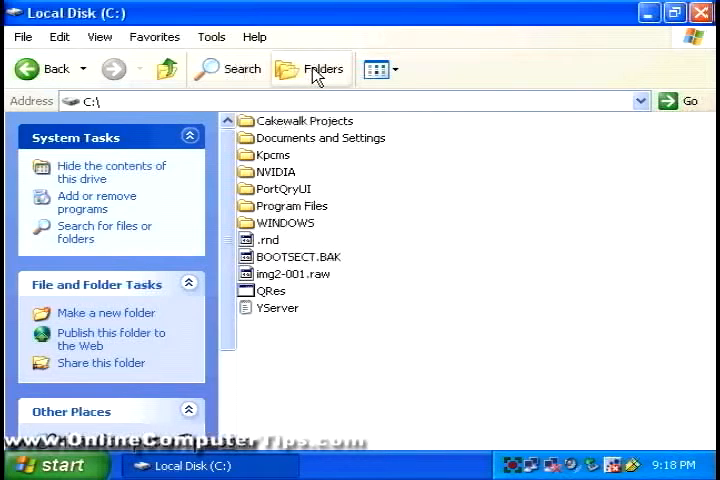
# Open the Folders tree pane beside the C: drive listing
pyautogui.click(311, 68)
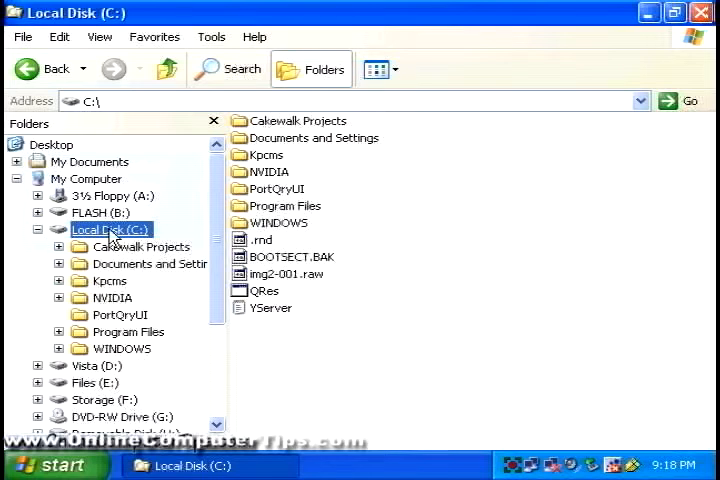
pyautogui.moveTo(283, 290)
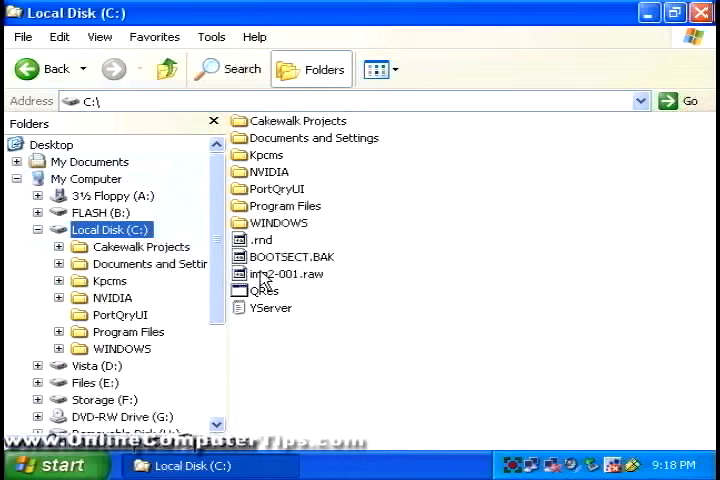
pyautogui.click(141, 246)
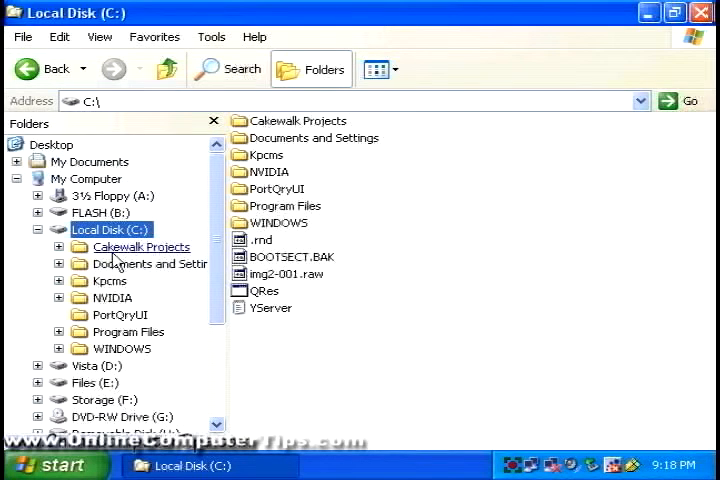
# Browse Cakewalk Projects, Audio Data and Picture Cache in the tree, then open WINDOWS
pyautogui.click(141, 247)
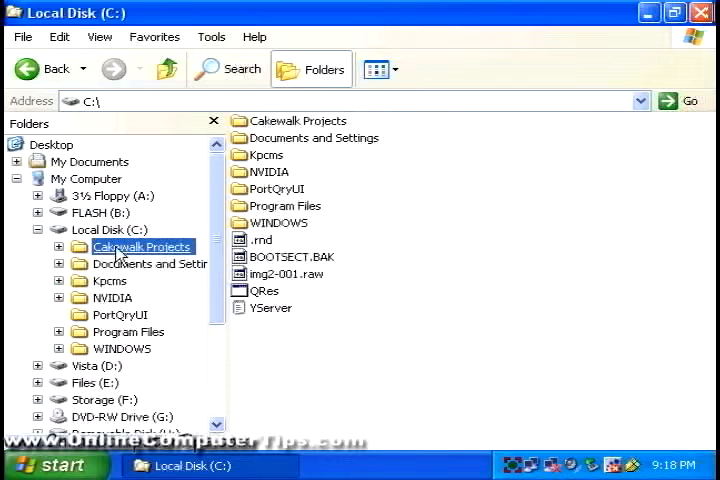
pyautogui.doubleClick(140, 246)
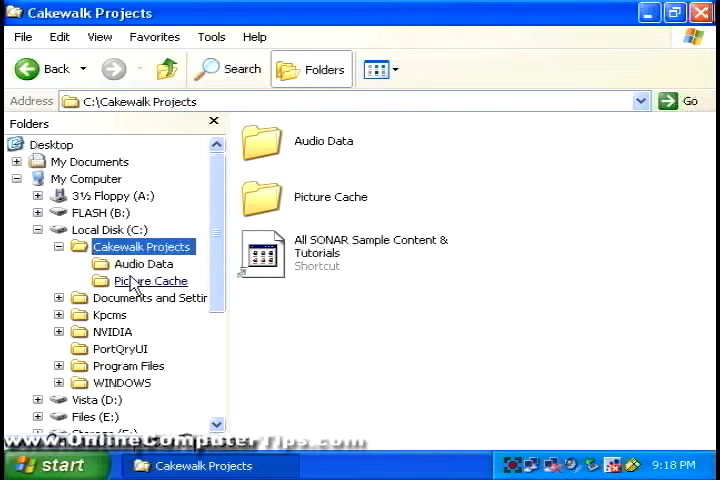
pyautogui.moveTo(190, 268)
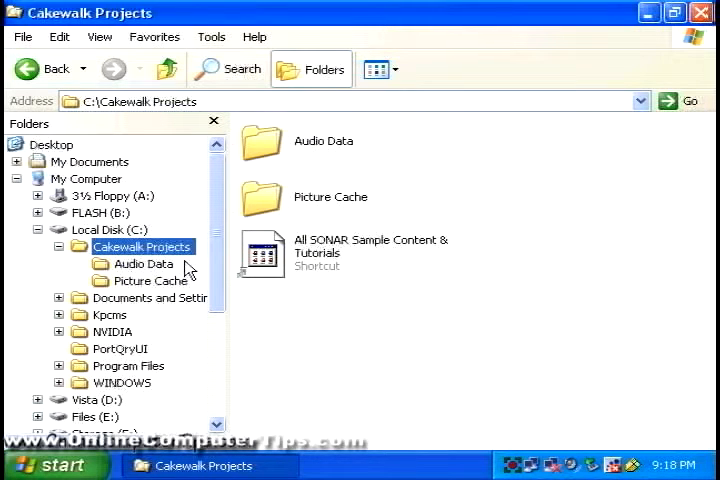
pyautogui.moveTo(292, 263)
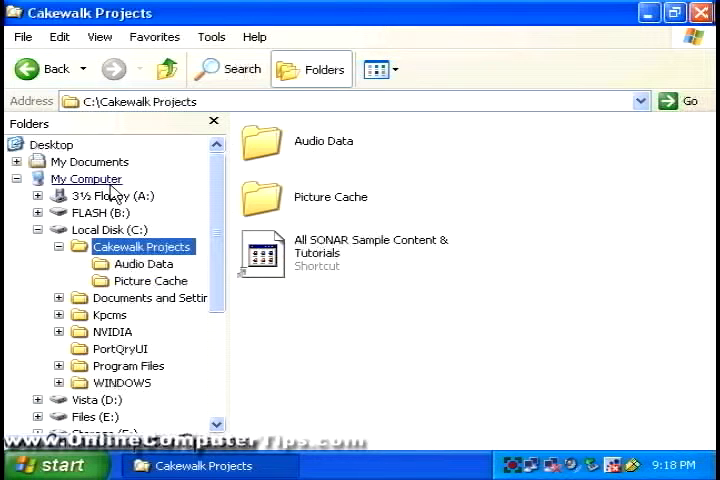
pyautogui.moveTo(151, 281)
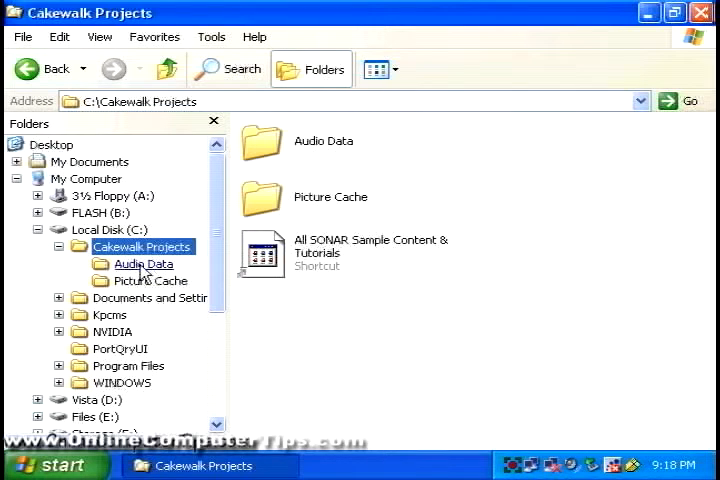
pyautogui.click(143, 263)
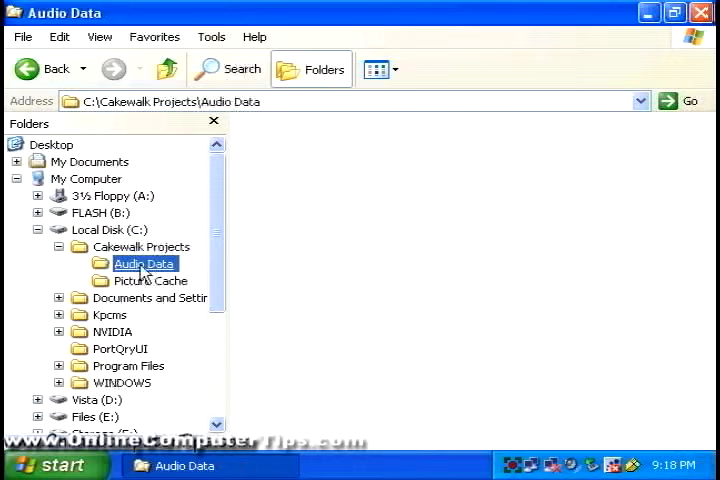
pyautogui.click(150, 280)
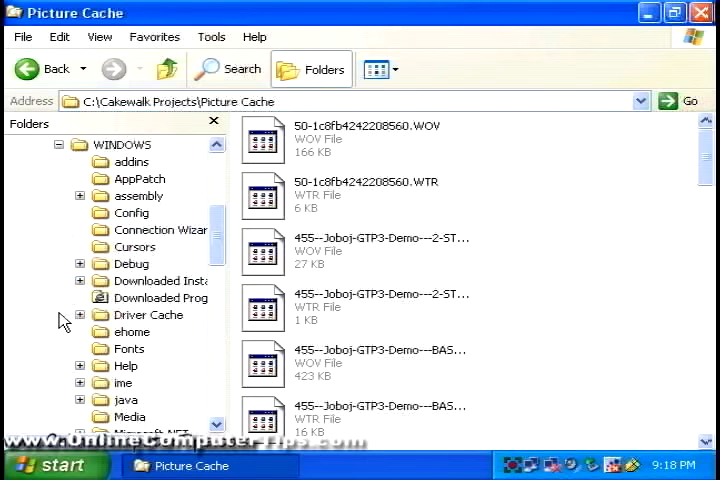
pyautogui.click(122, 144)
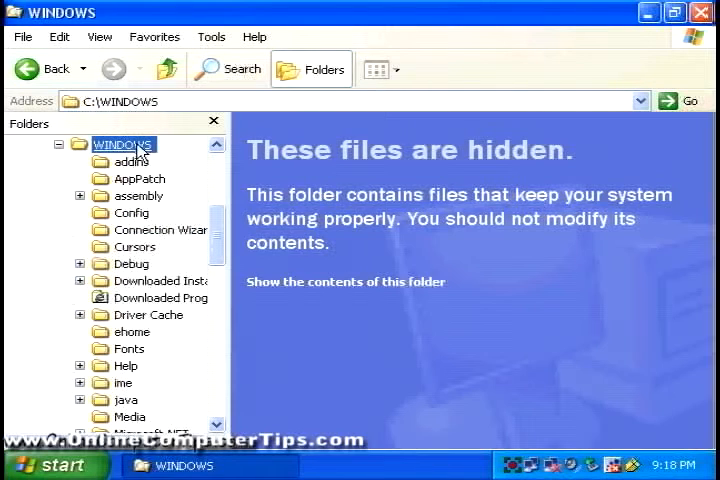
# Reveal the WINDOWS folder's hidden contents and scroll through the folder tree
pyautogui.click(345, 281)
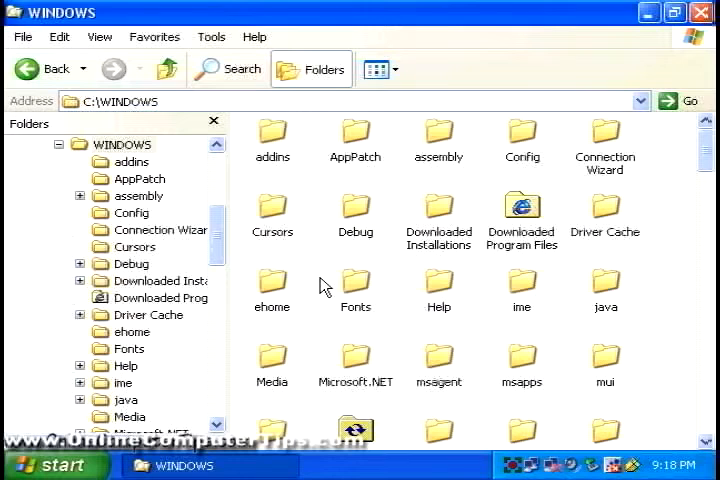
pyautogui.scroll(-3)
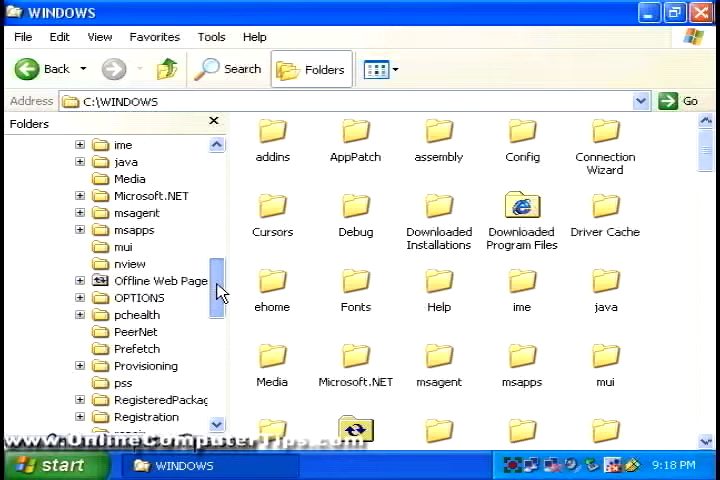
pyautogui.scroll(-3)
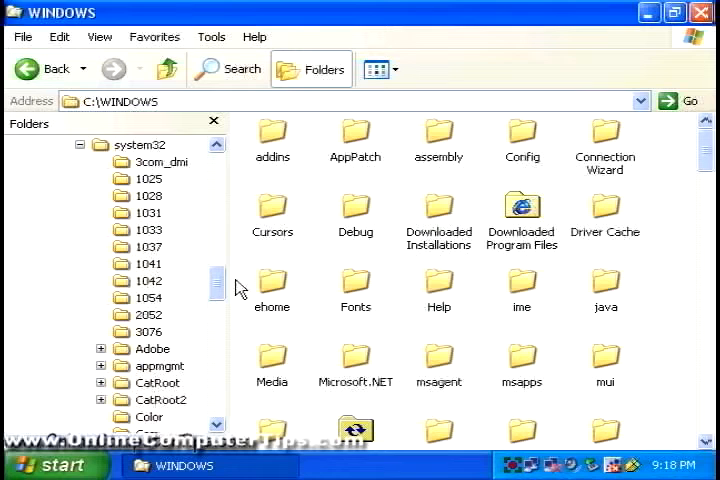
pyautogui.scroll(-3)
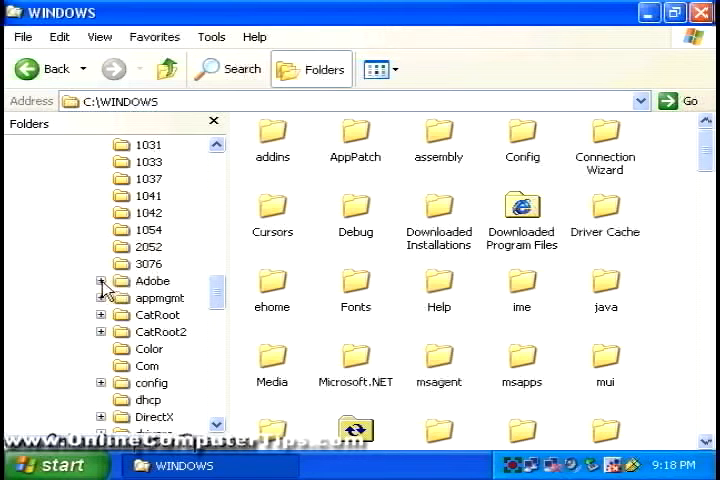
pyautogui.click(101, 281)
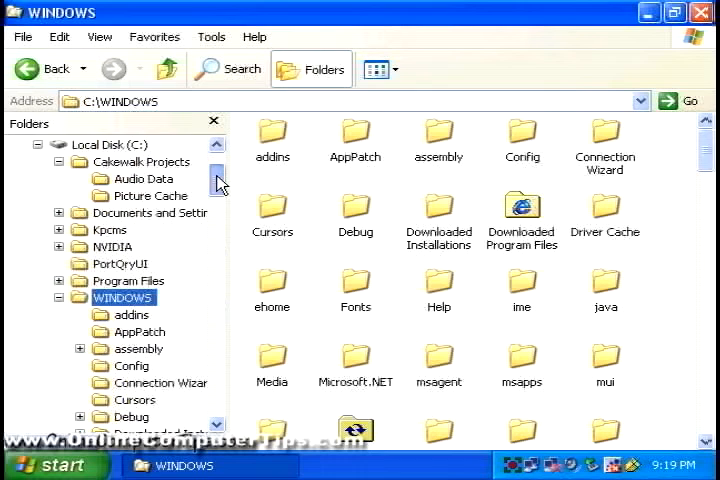
# Collapse Local Disk (C:) in the tree and close the Explorer window
pyautogui.scroll(3)
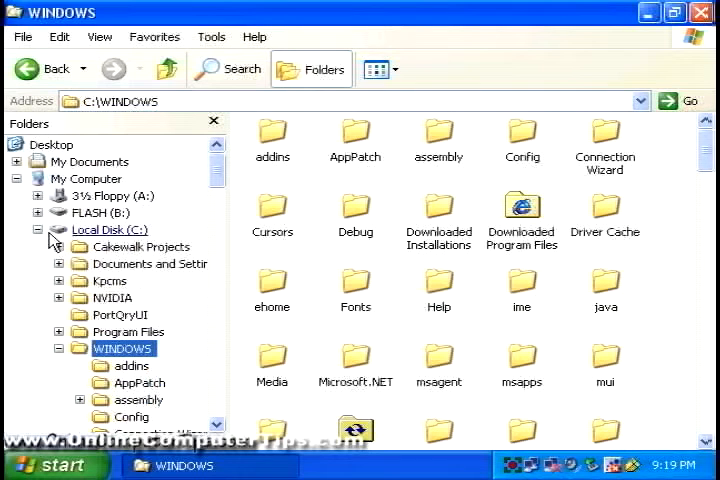
pyautogui.click(110, 229)
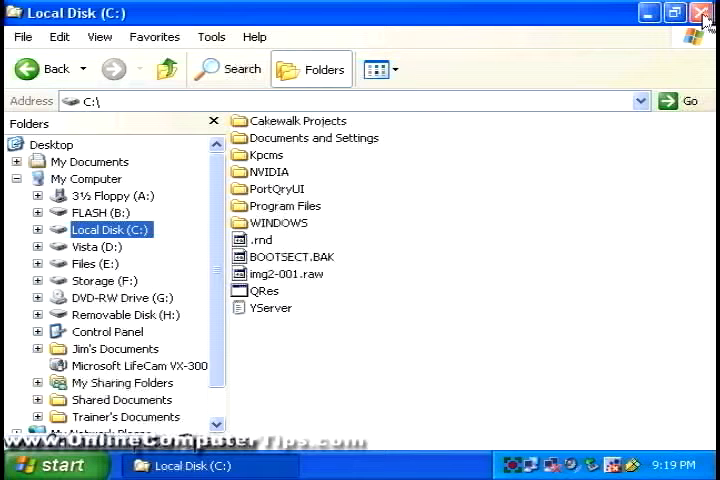
pyautogui.click(703, 12)
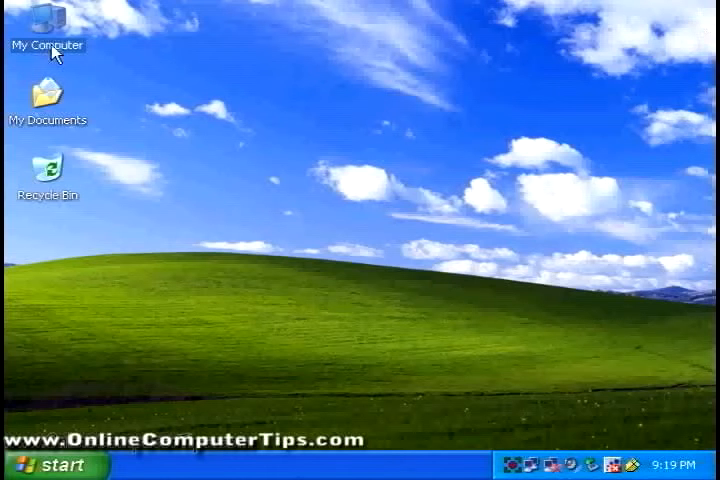
pyautogui.click(47, 464)
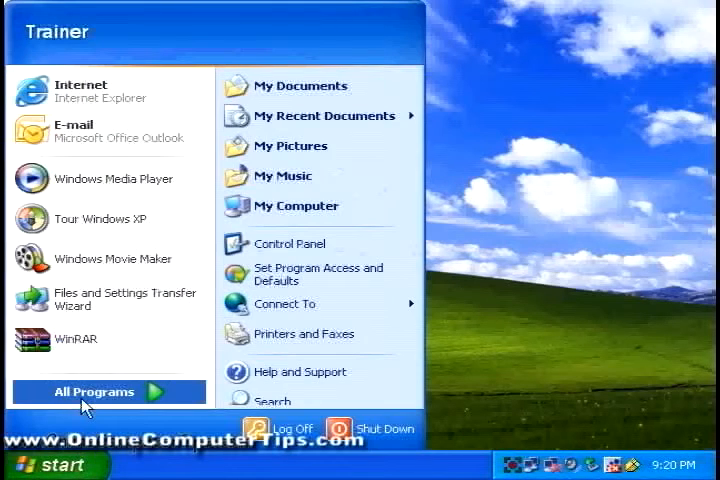
# Reopen Explorer on My Documents, toggle the Folders pane, then browse via My Computer to C:
pyautogui.click(94, 391)
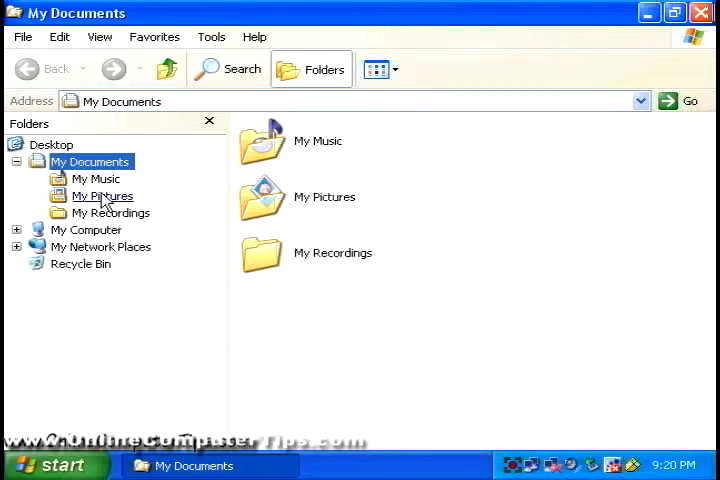
pyautogui.click(311, 68)
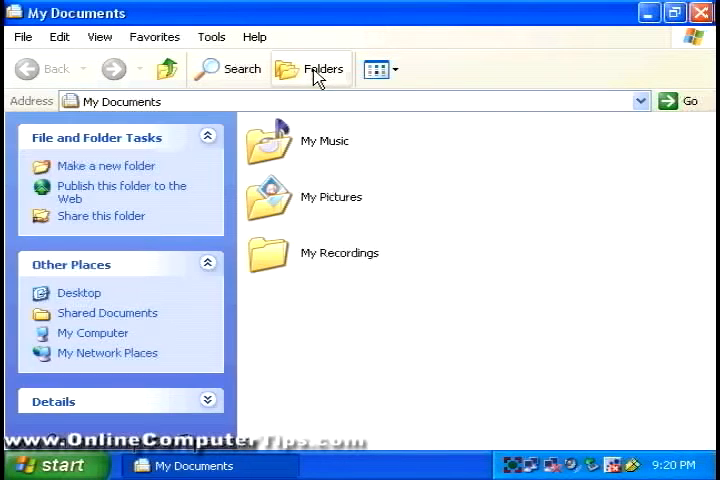
pyautogui.click(311, 69)
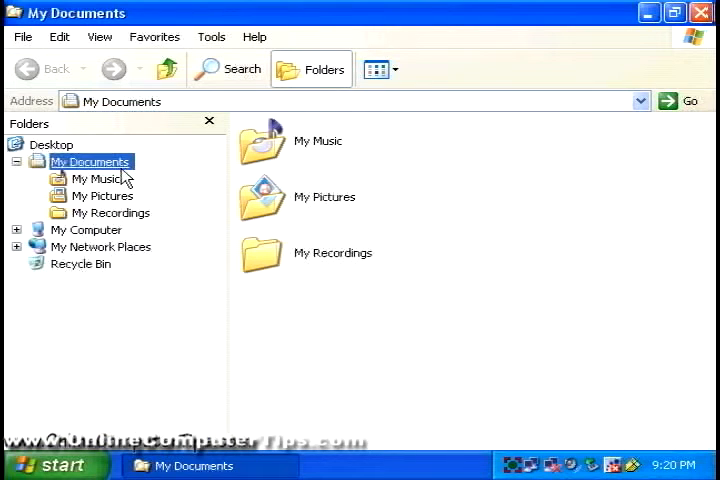
pyautogui.click(86, 229)
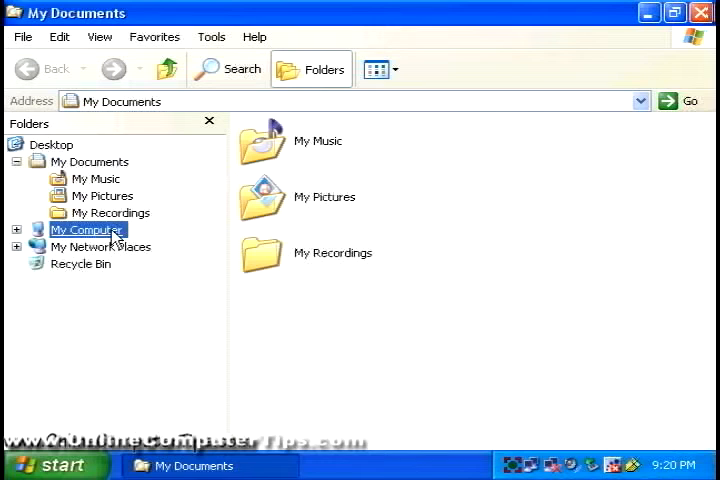
pyautogui.click(87, 230)
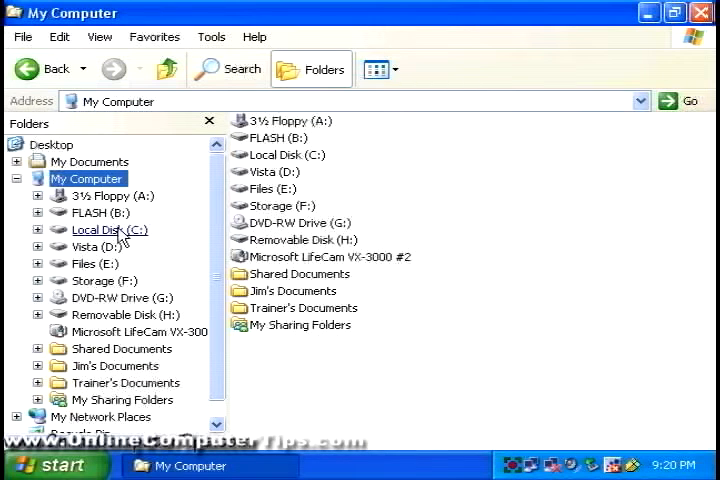
pyautogui.doubleClick(110, 230)
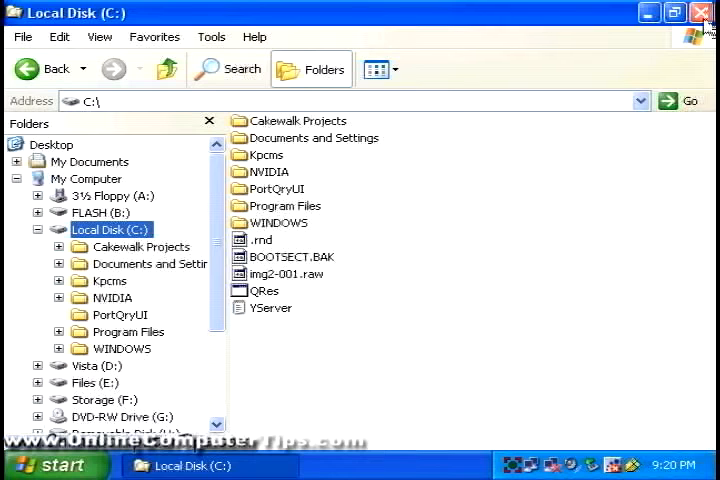
# Close the Local Disk (C:) Explorer window
pyautogui.click(700, 12)
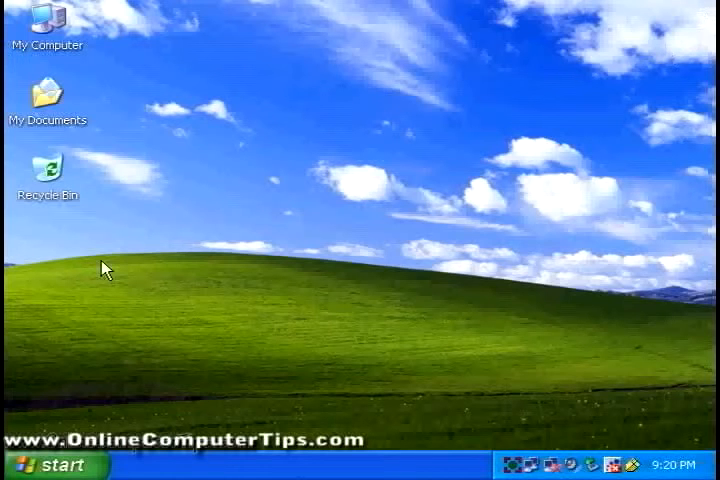
pyautogui.moveTo(262, 260)
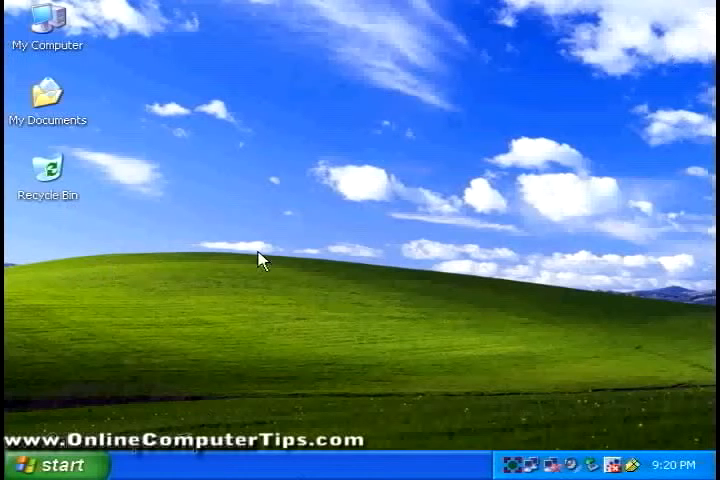
pyautogui.moveTo(155, 299)
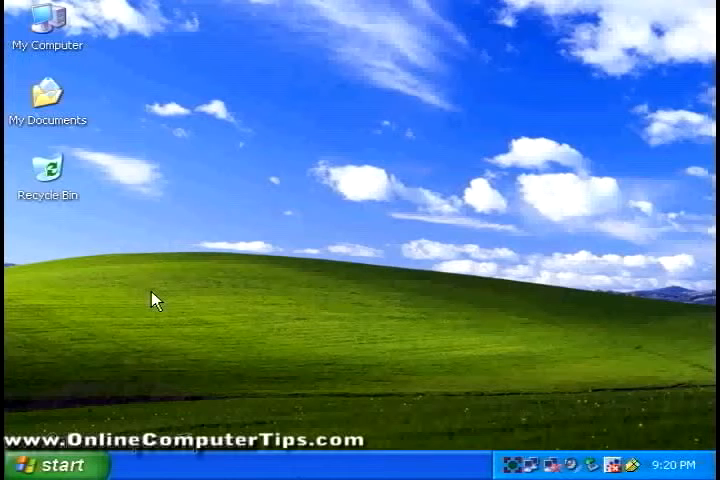
pyautogui.moveTo(82, 464)
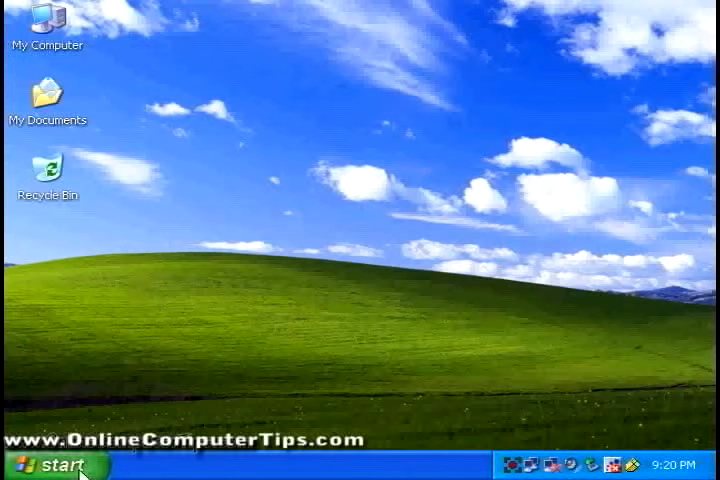
# Launch Explorer via Start's right-click Explore, collapse Local Disk (C:), then open it
pyautogui.rightClick(40, 464)
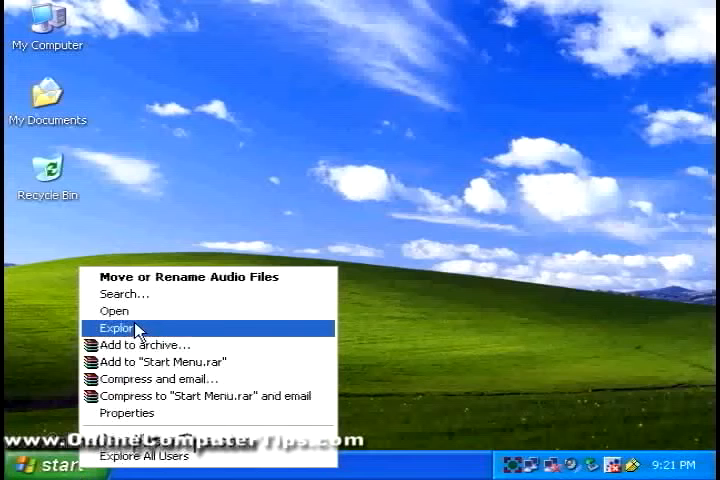
pyautogui.click(118, 327)
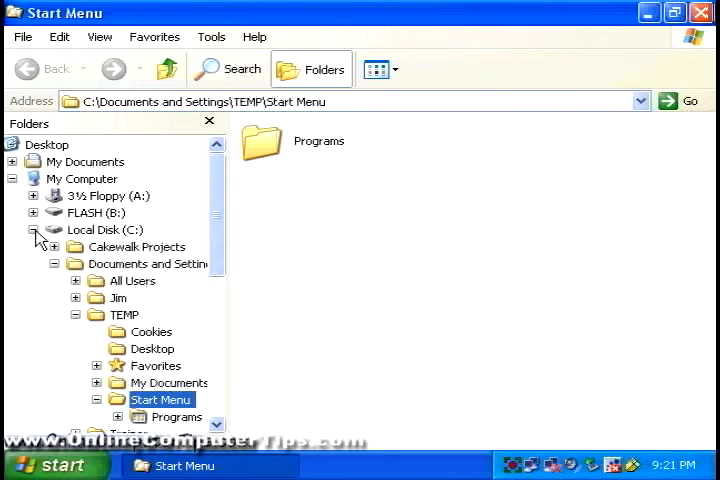
pyautogui.click(37, 230)
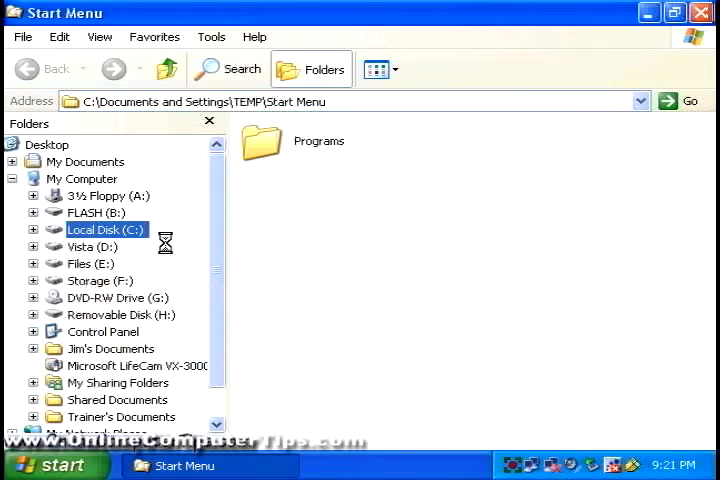
pyautogui.doubleClick(105, 229)
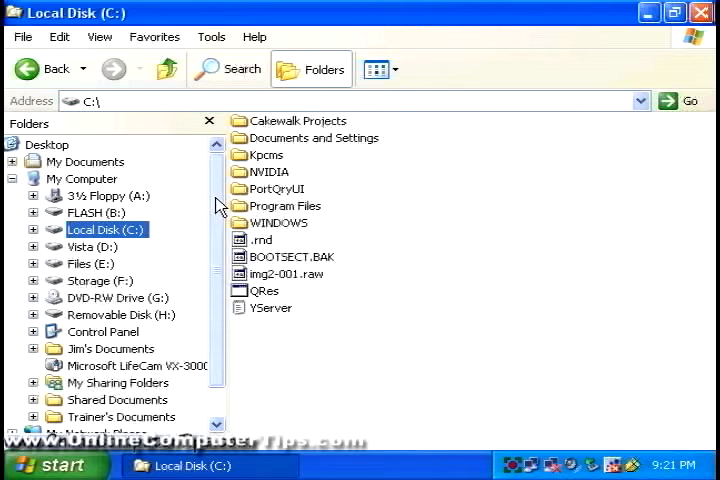
pyautogui.moveTo(428, 215)
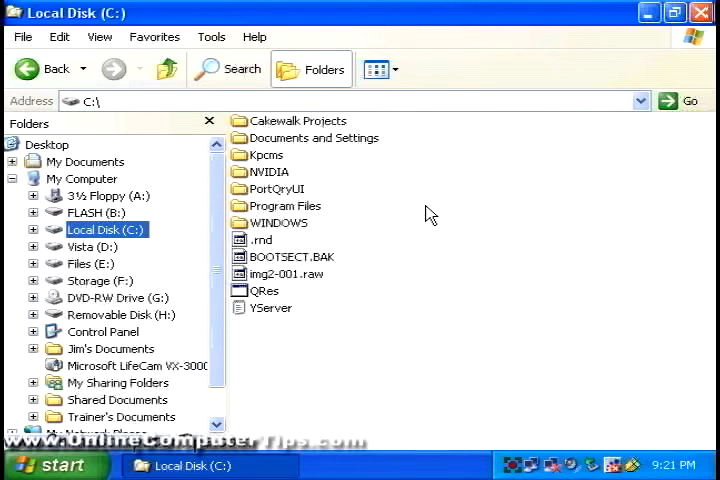